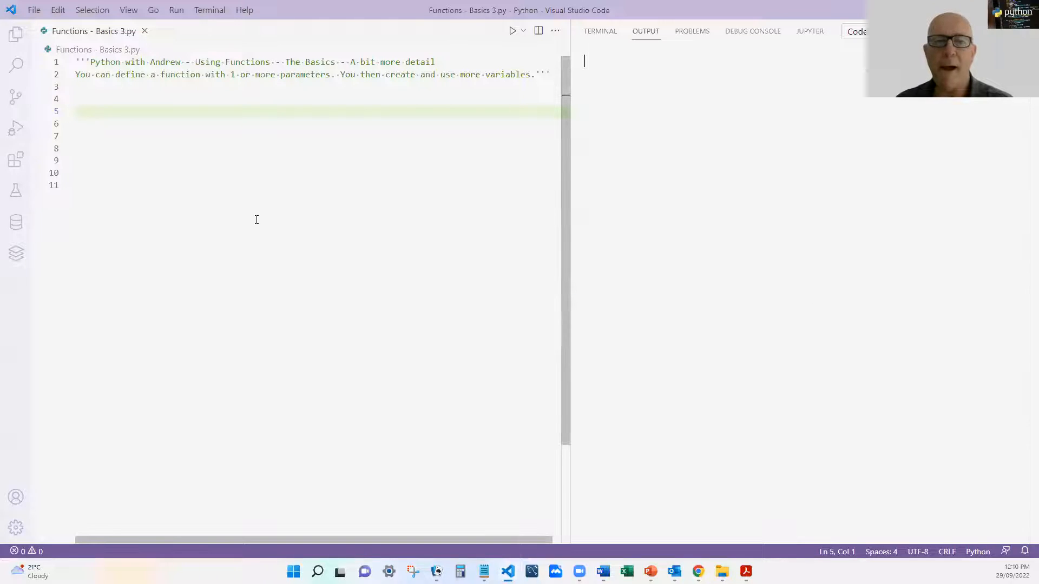
mouse_move(276, 174)
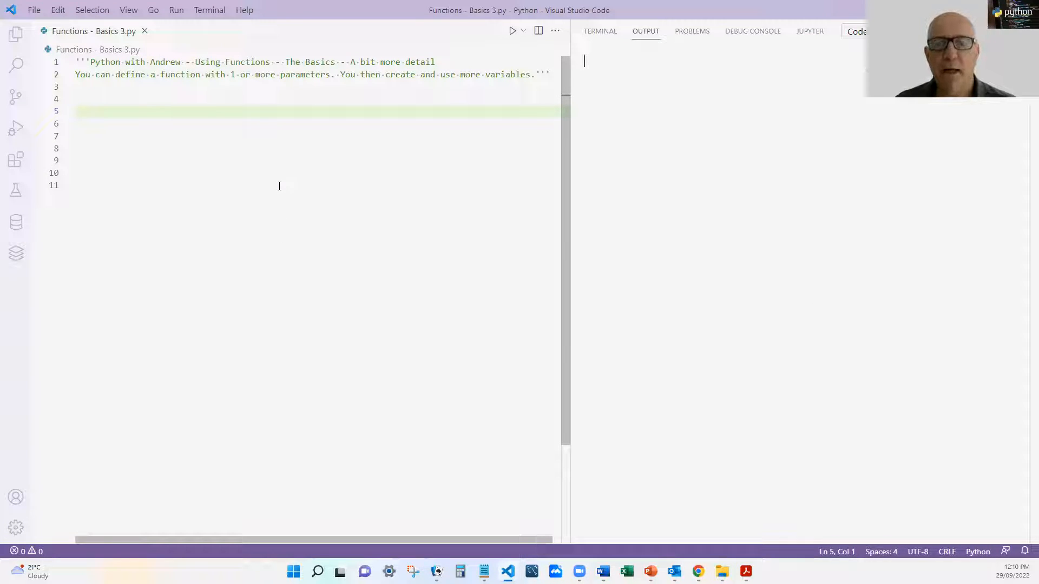
mouse_move(342, 211)
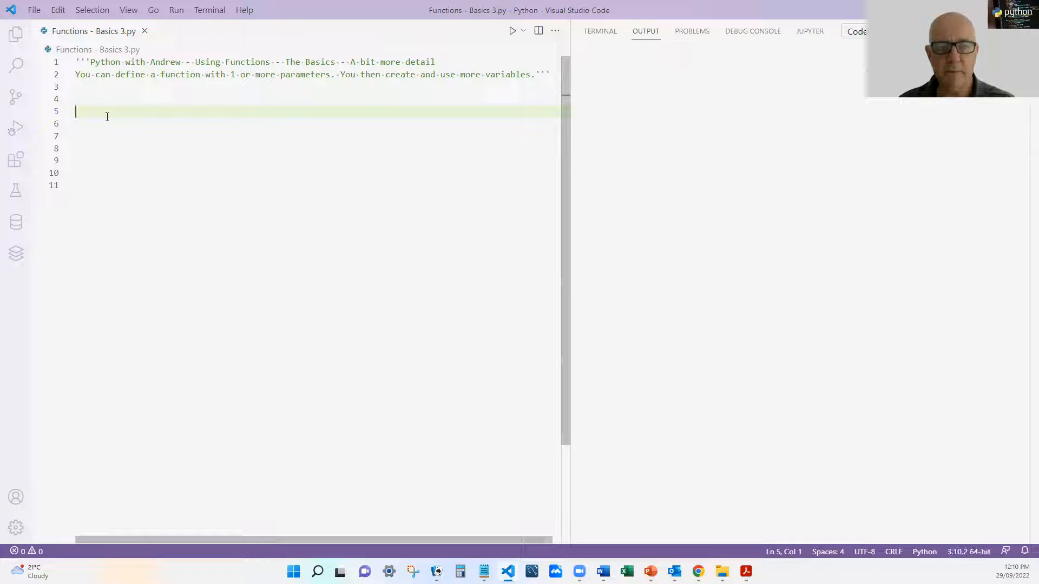
Step: Write the header def introduction(list_of_names): and begin its indented body
type("def")
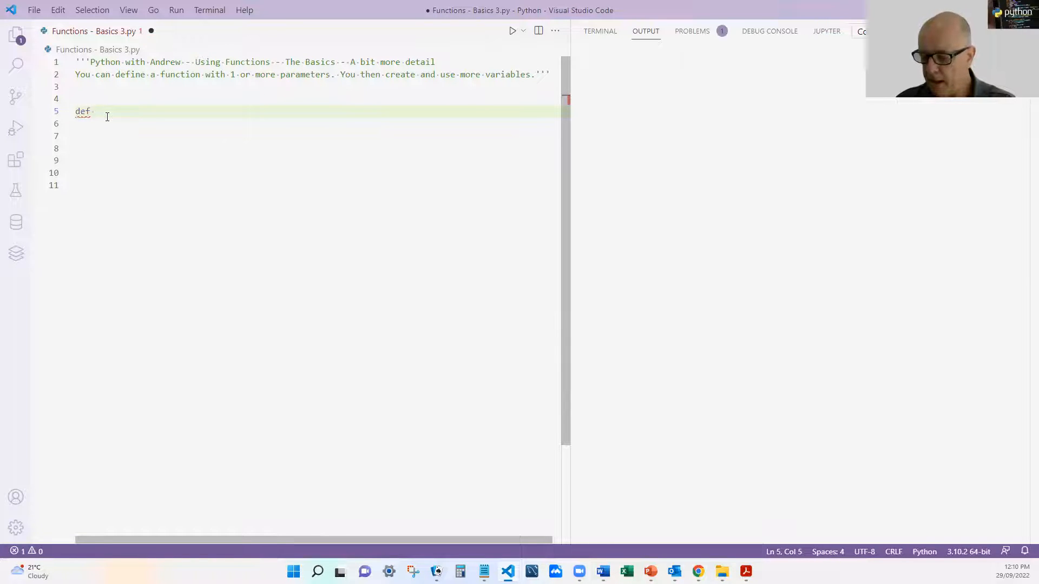
type("introduc")
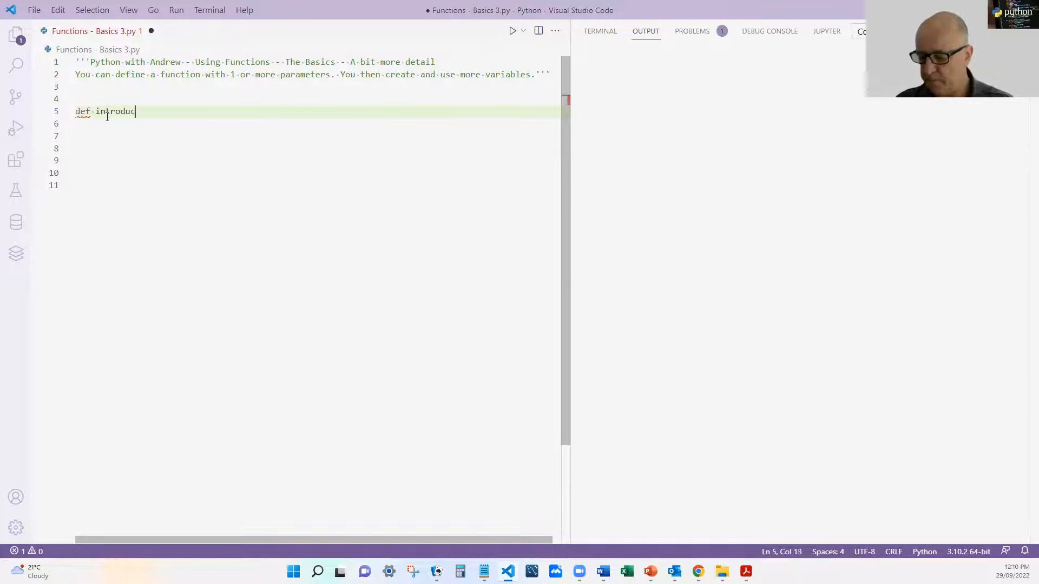
type("tion")
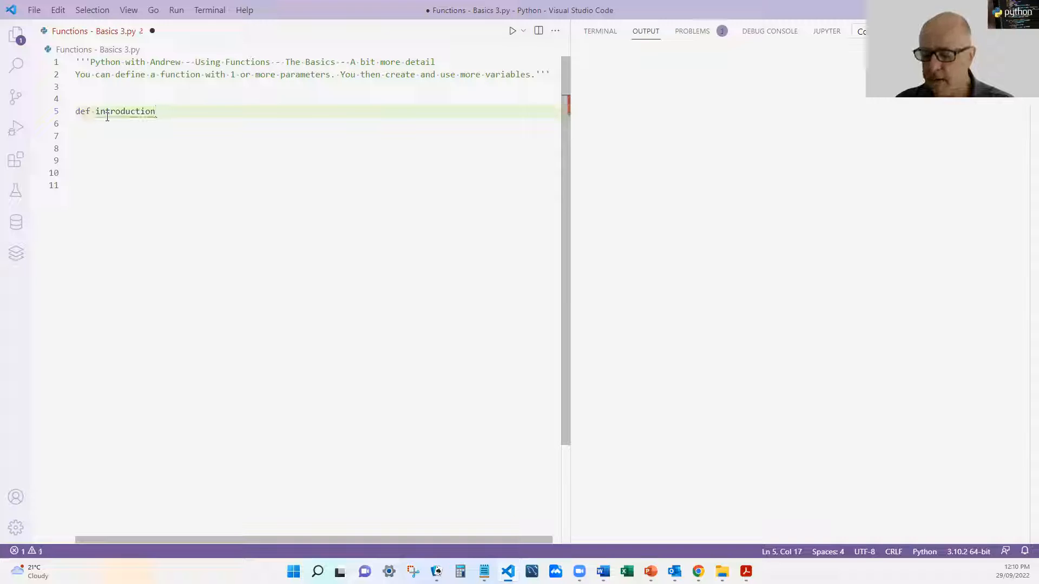
type("()")
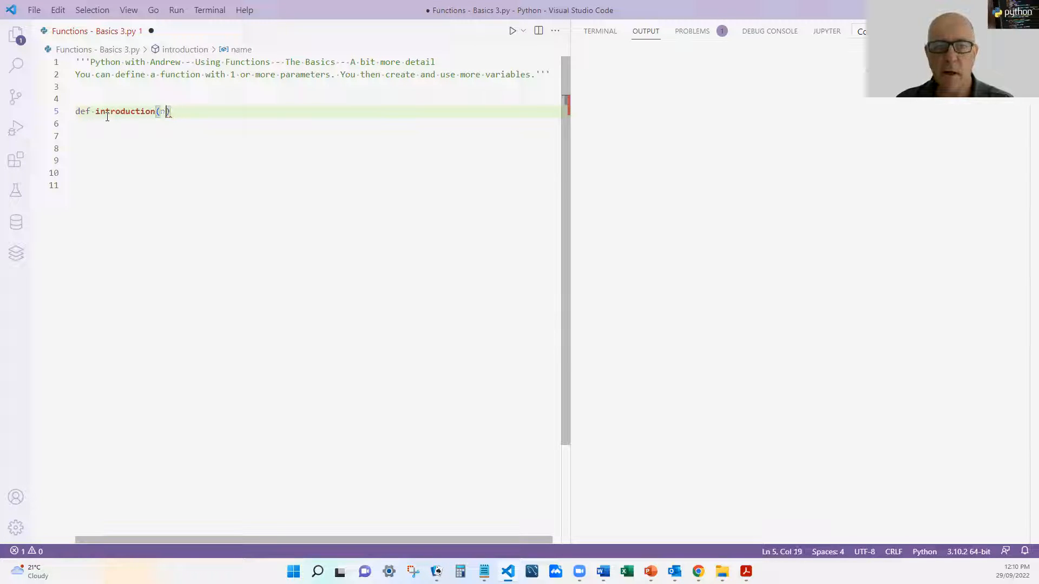
type("list of")
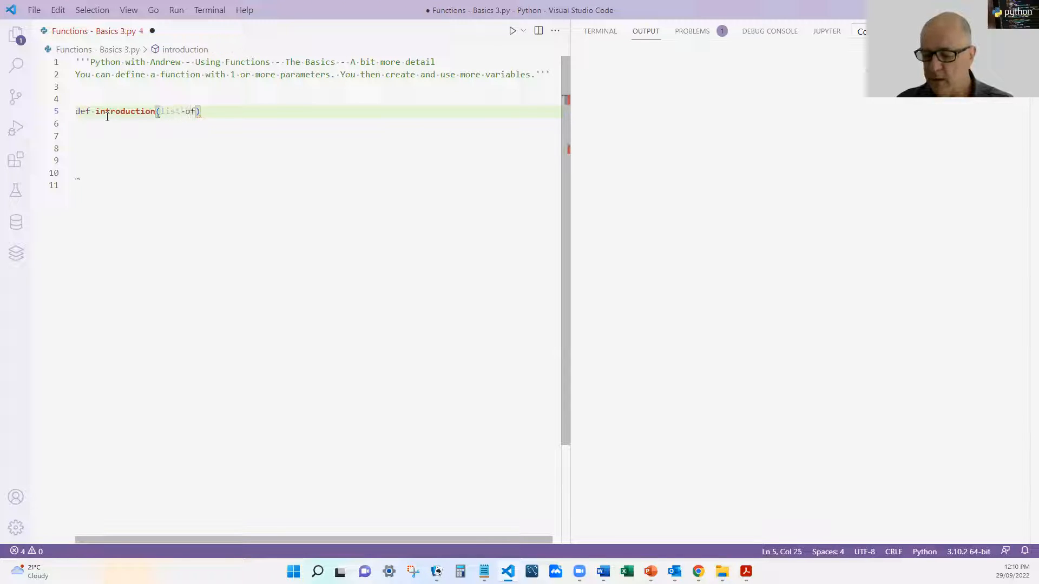
key("BackSpace")
type("_of_")
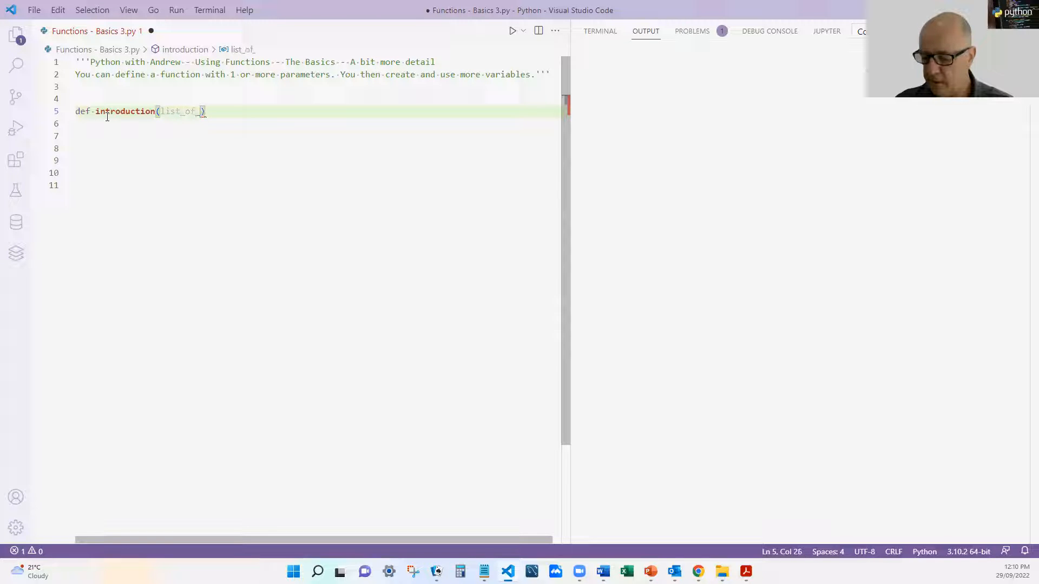
type("names")
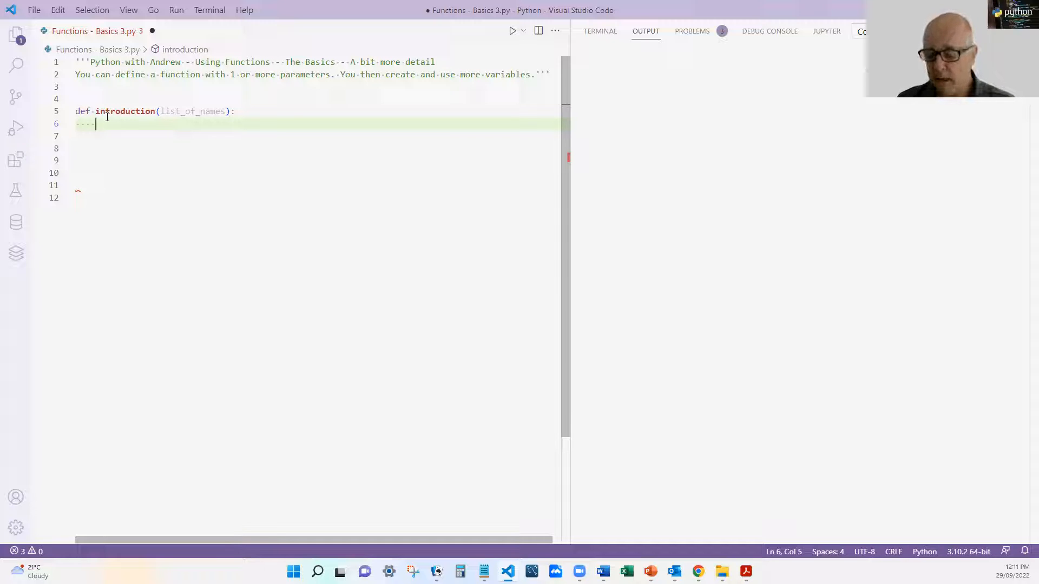
Step: Write the body: for n in list_of_names: then print("Hello", n)
type("for")
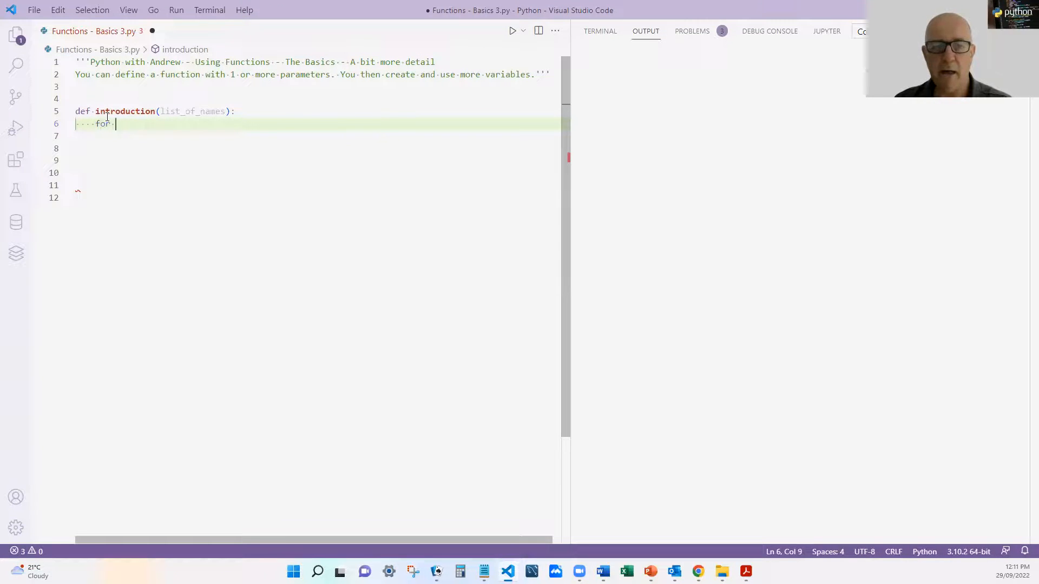
type("n in name")
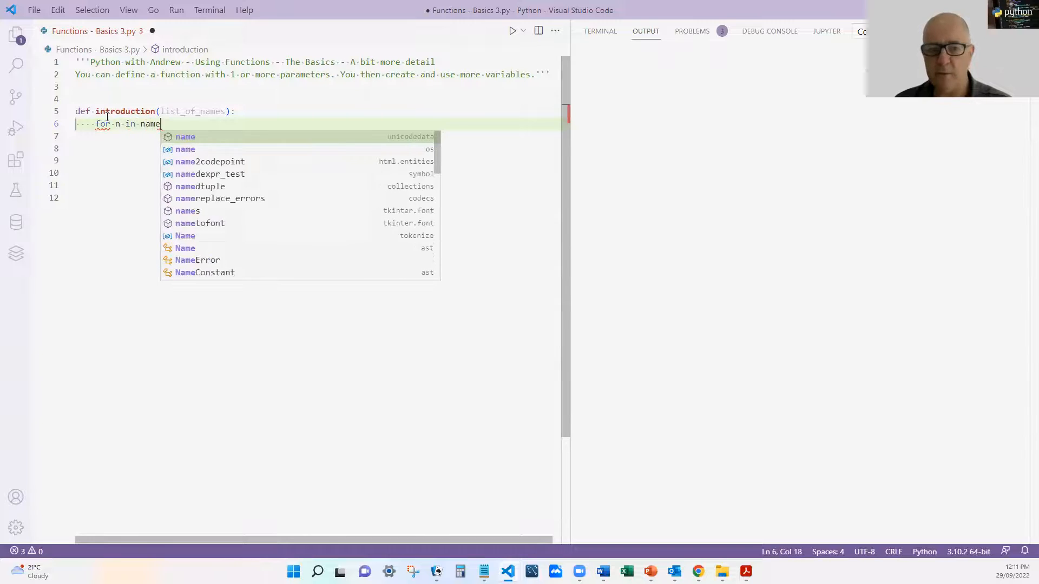
type("s:")
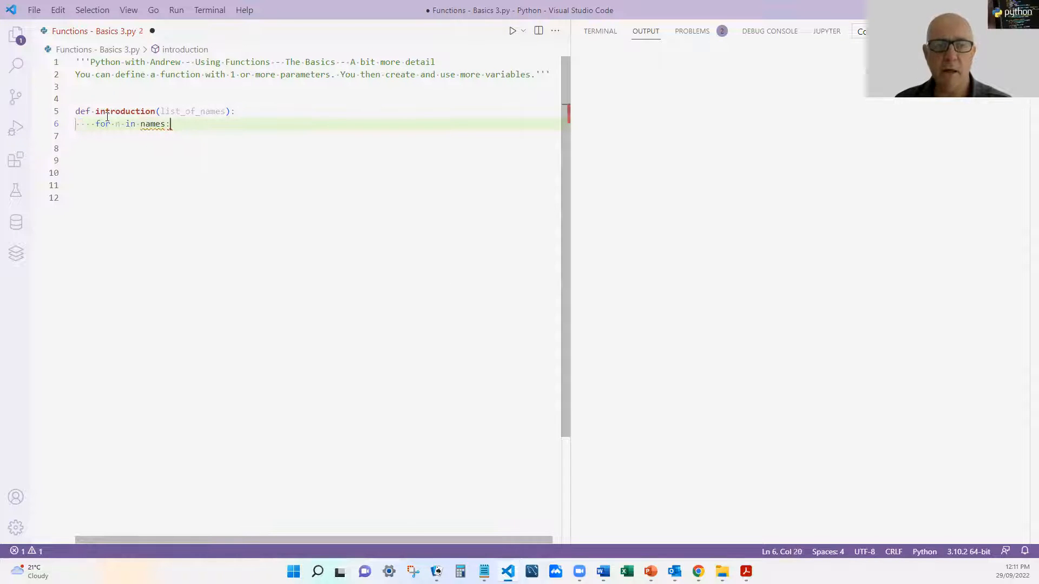
type("pri")
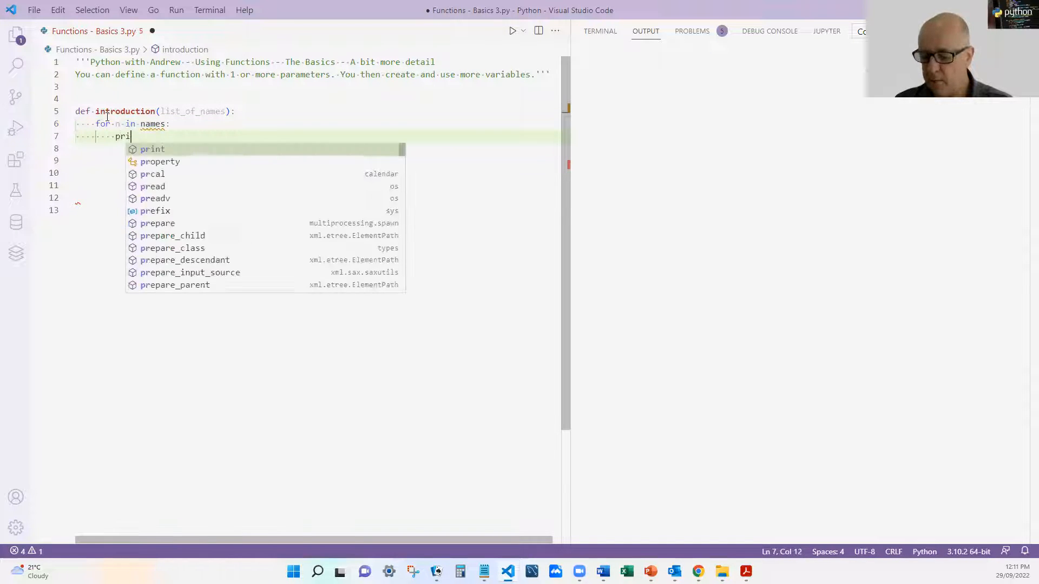
type("nt(\"H\"")
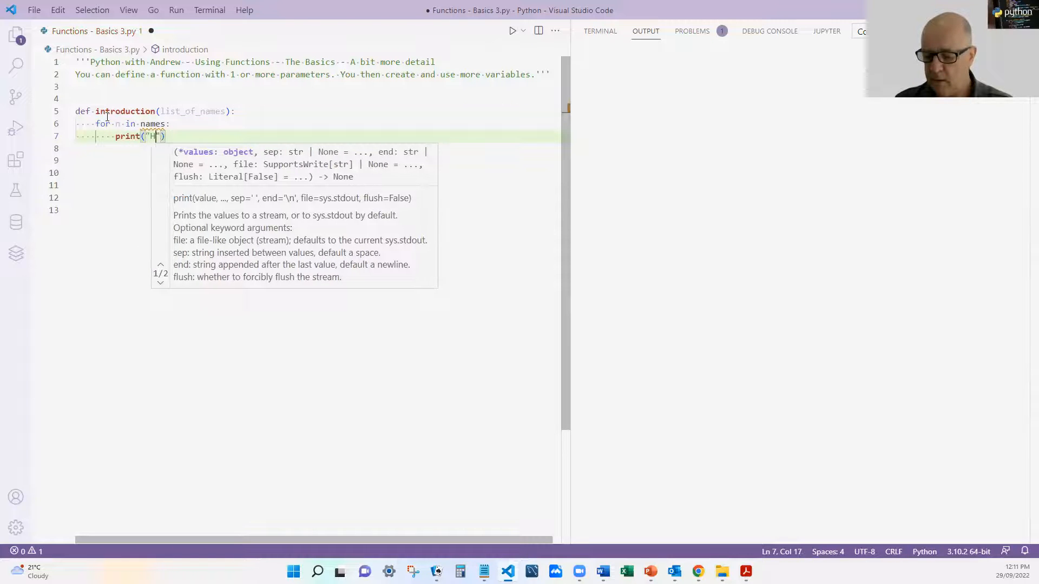
type("ello")
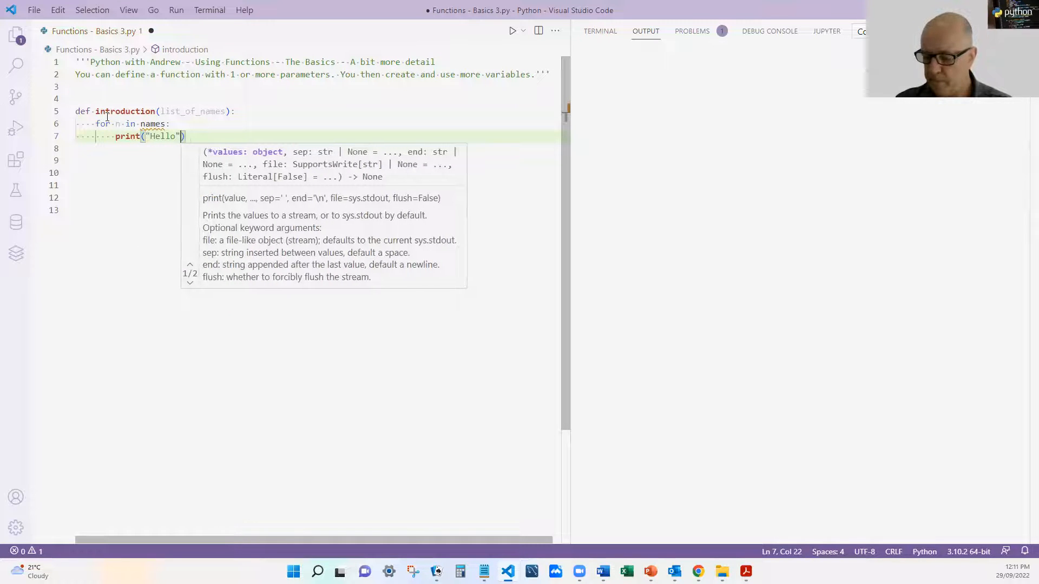
type(", n")
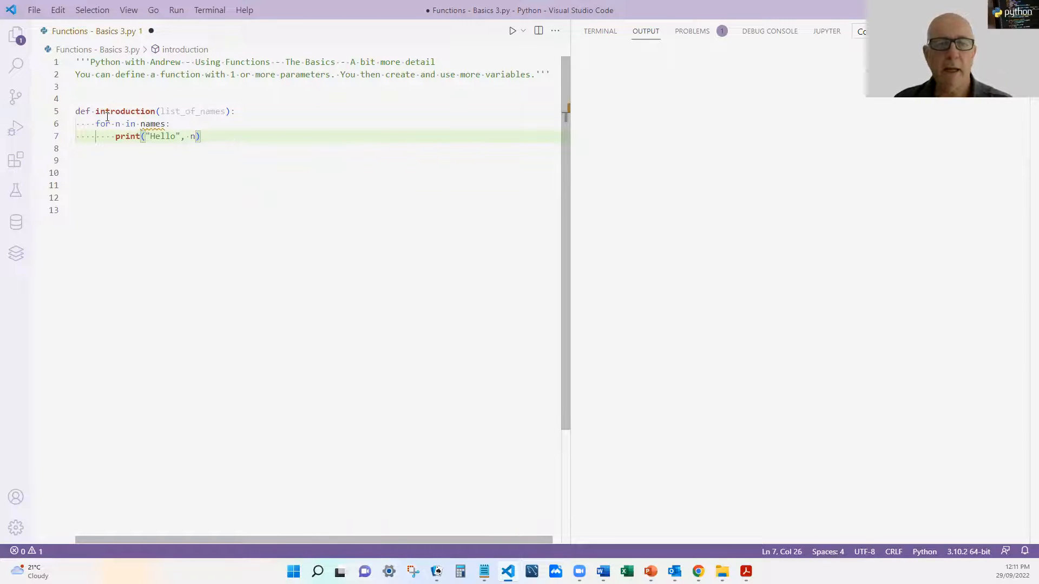
key("enter")
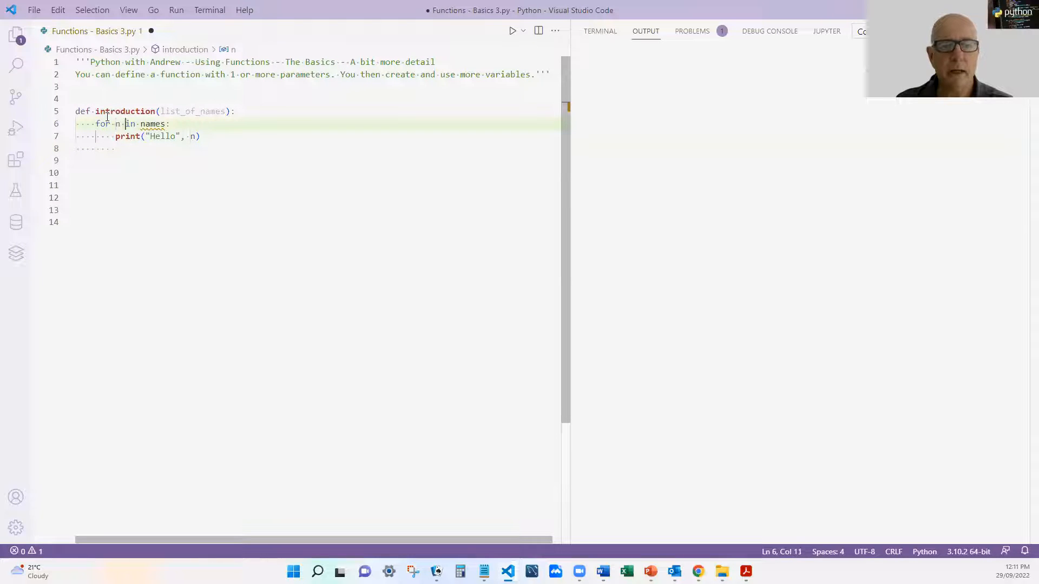
type("list_of_")
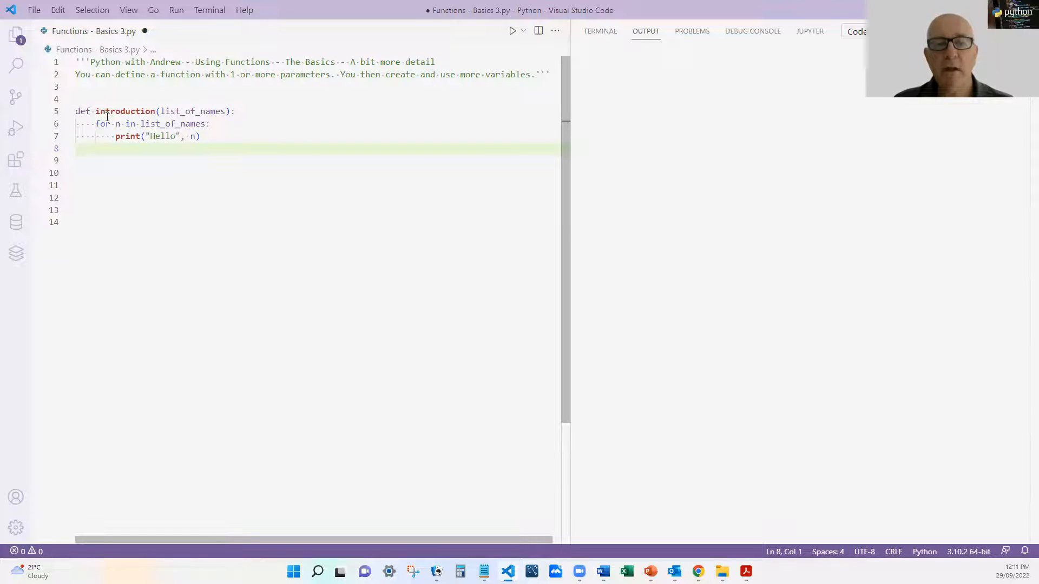
Step: Add the call introduction(["Andrew", "John", "Jill"]) below the function
key("Enter")
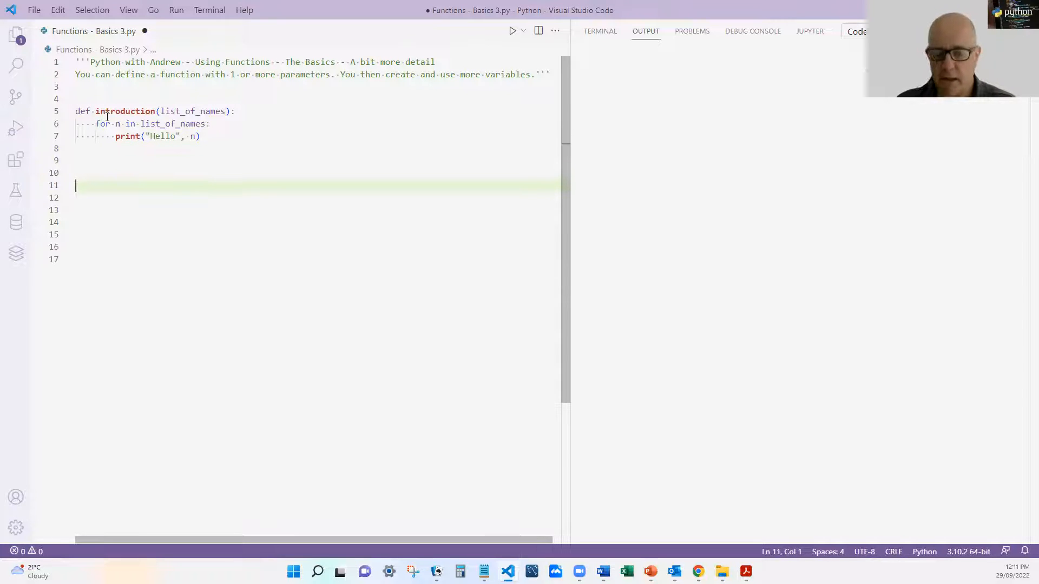
type("introduction ([\"A")
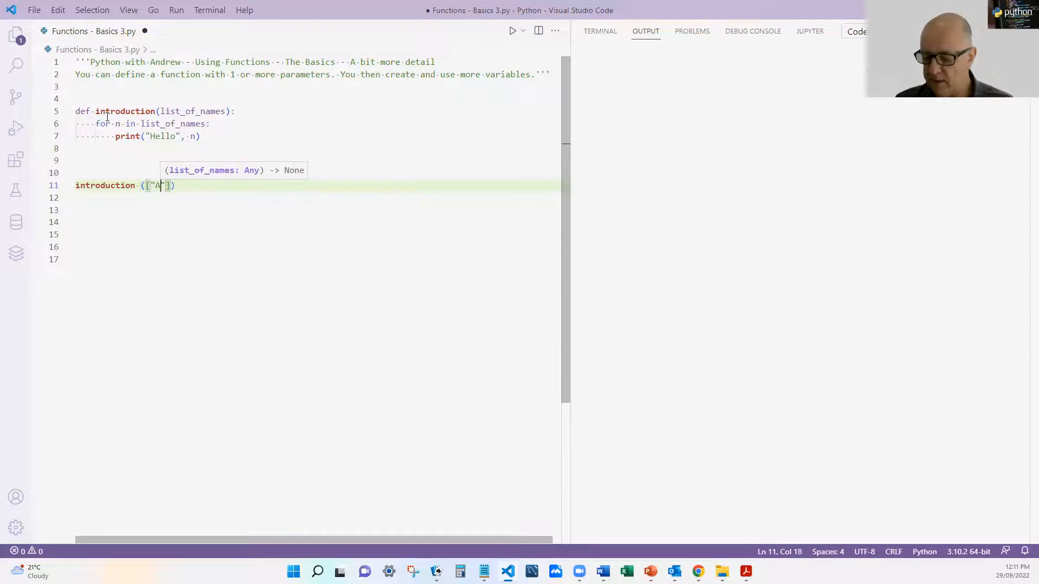
type("nre")
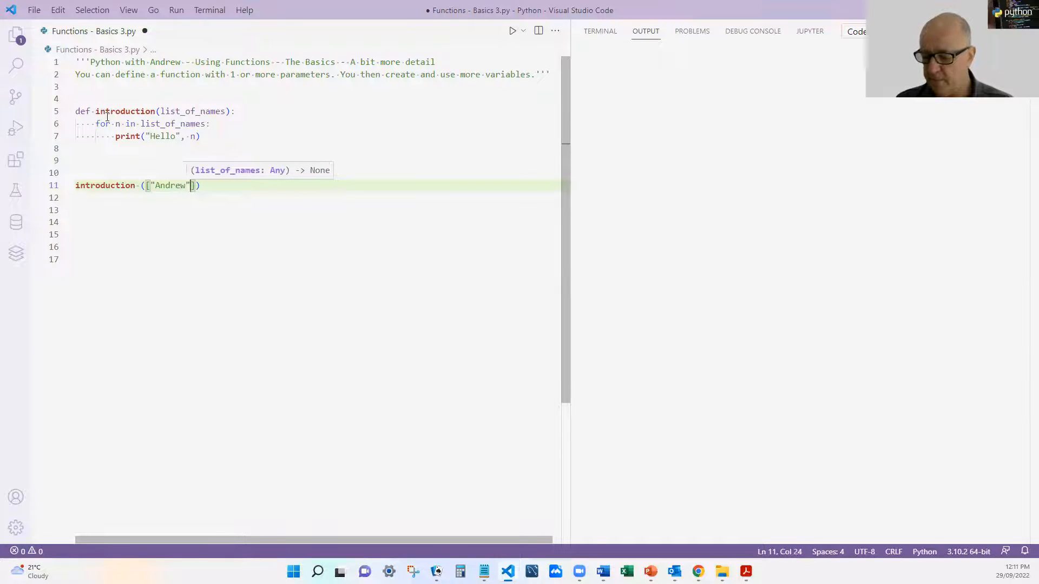
type(", \"John\"")
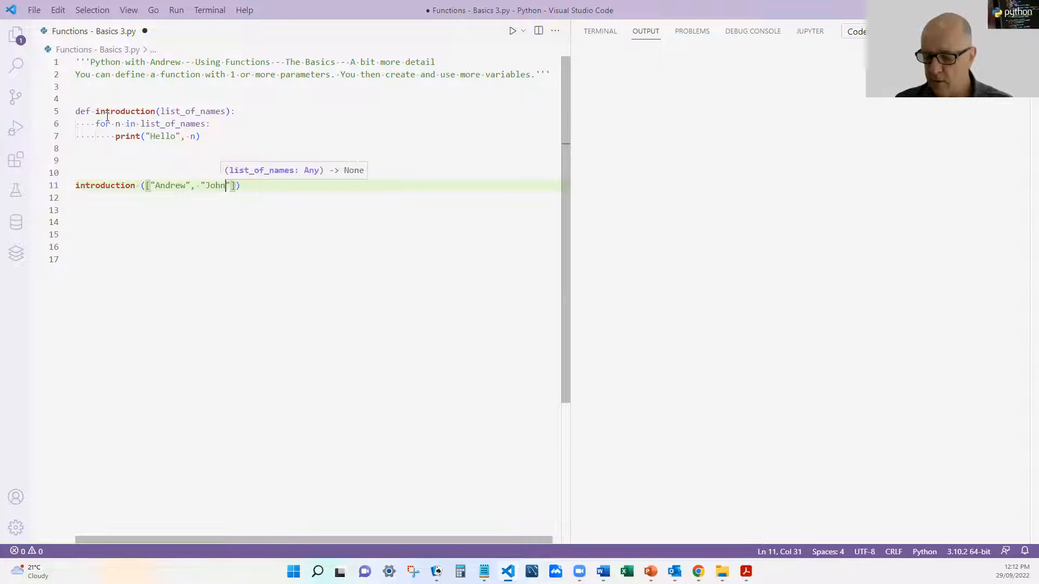
type(", \"")
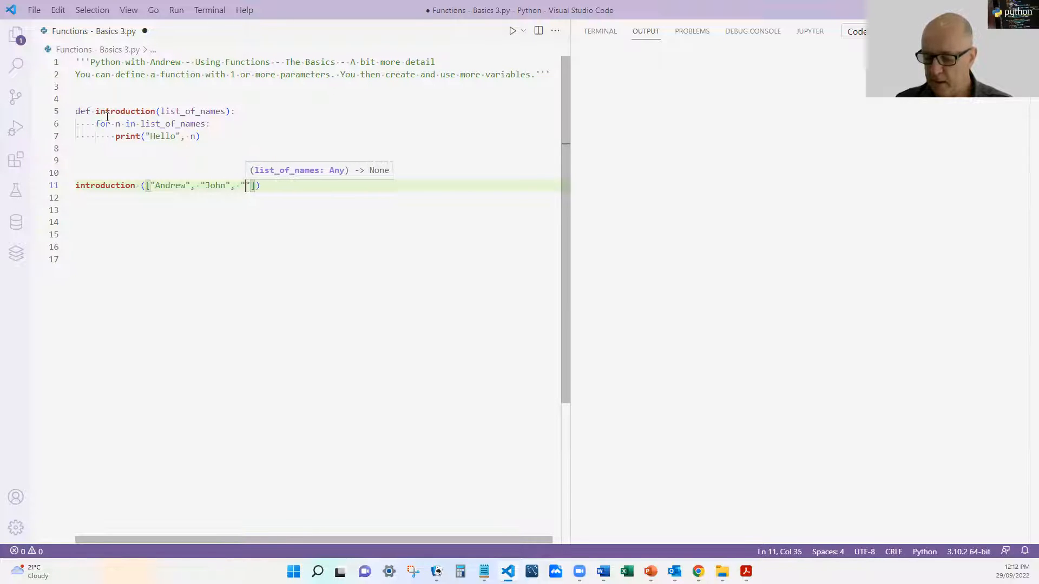
type("Jill")
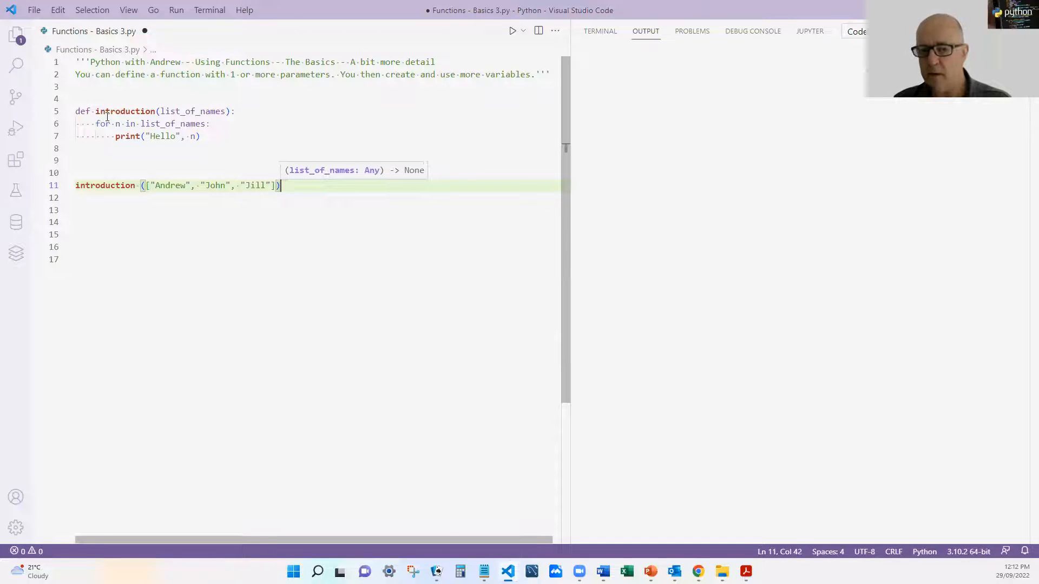
key("enter")
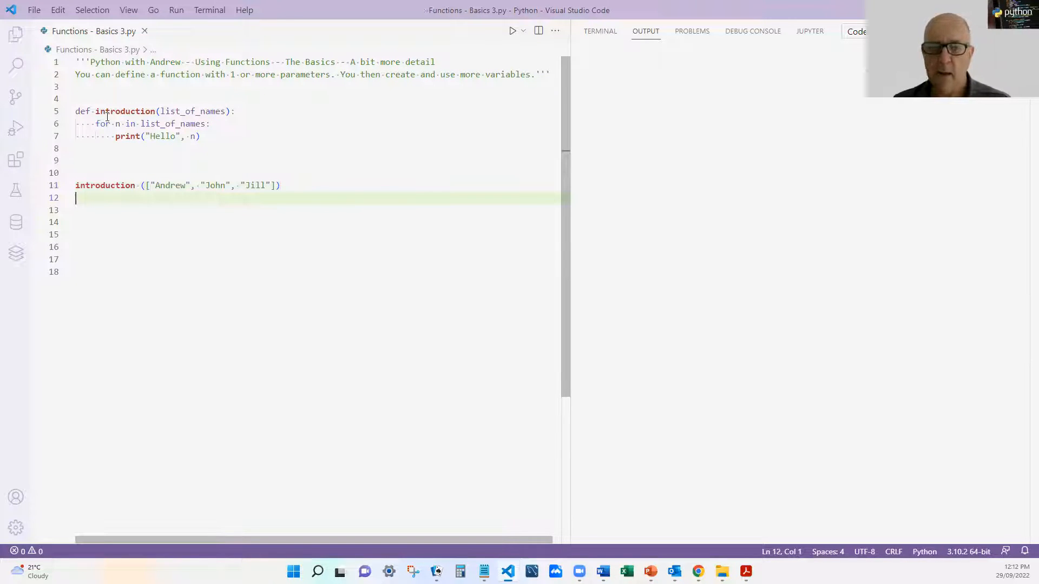
Step: Run the script to print Hello Andrew, Hello John and Hello Jill
left_click(513, 30)
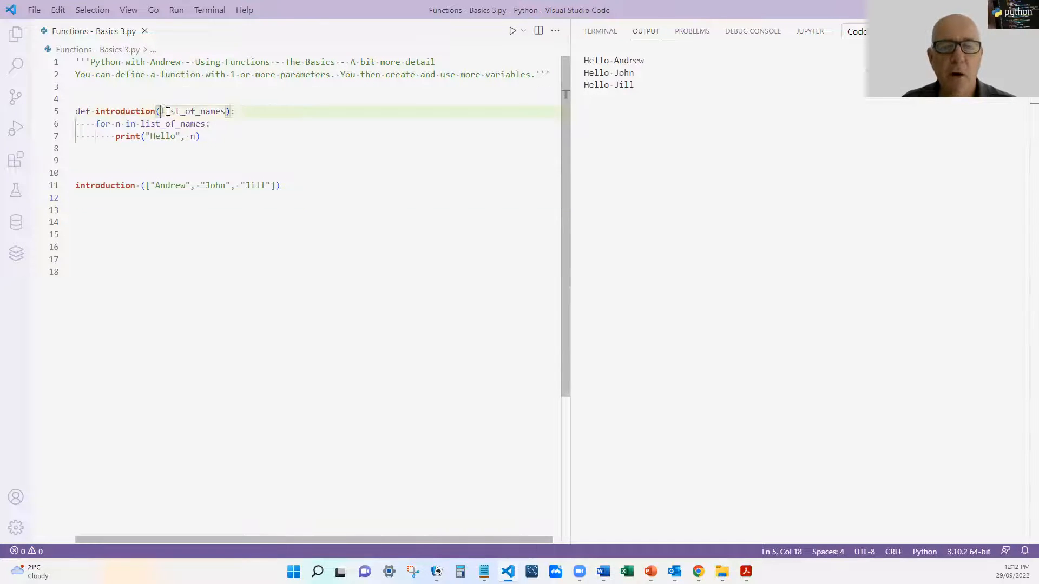
double_click(192, 110)
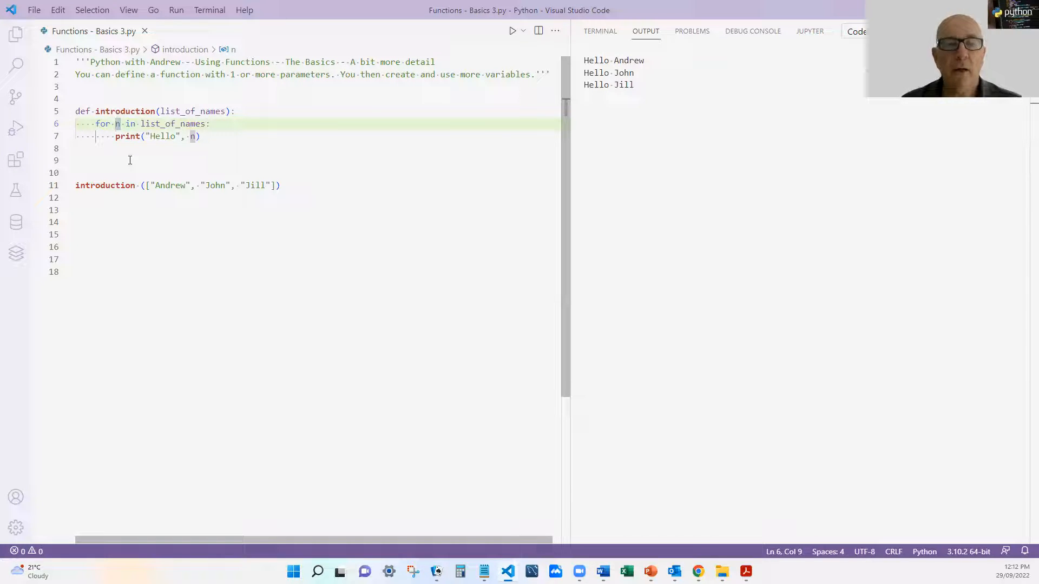
mouse_move(117, 123)
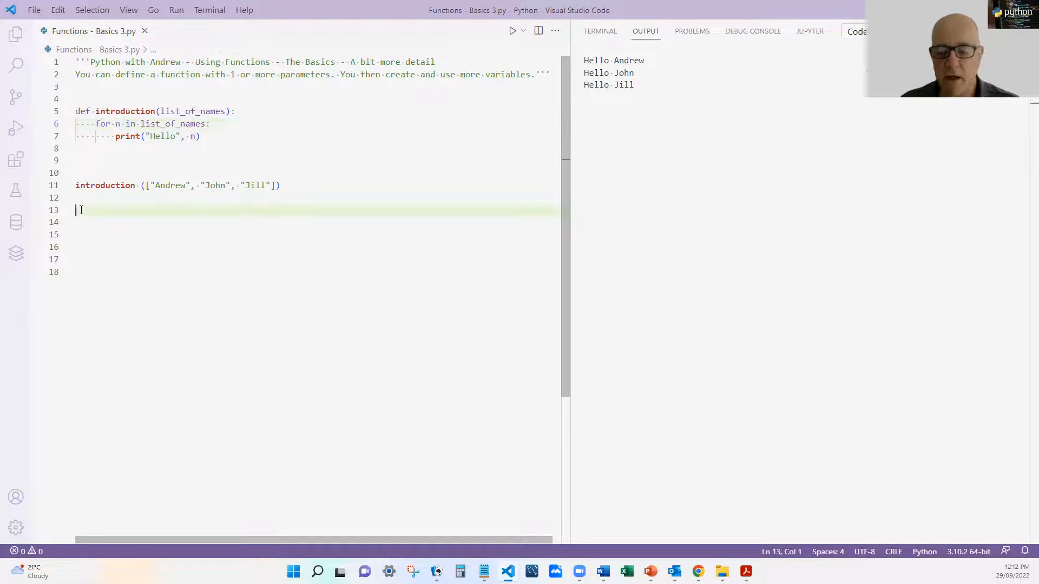
Step: Add print(n) after the call and run to get NameError: name 'n' is not defined
type("print(")
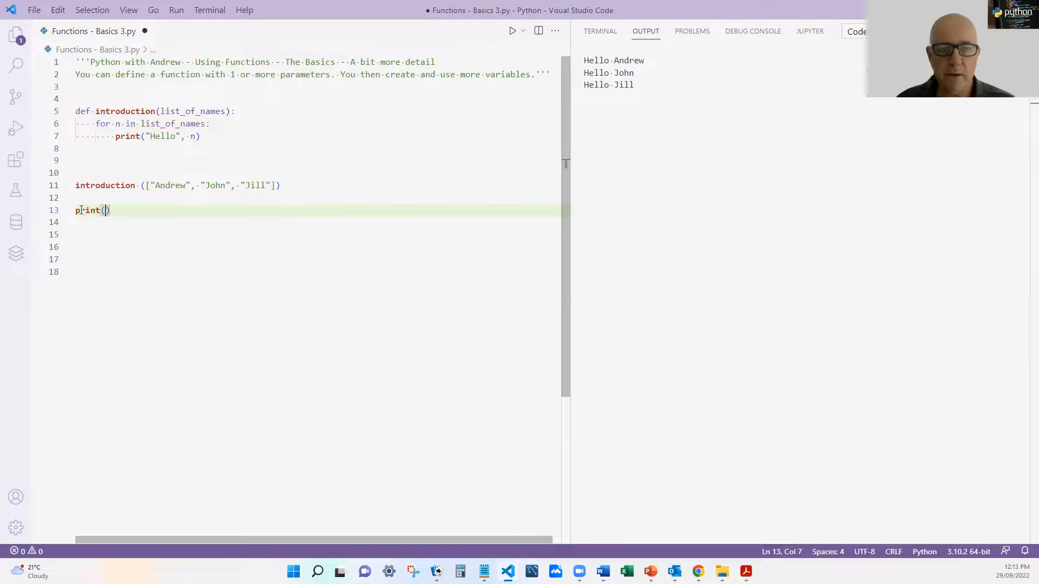
type("n")
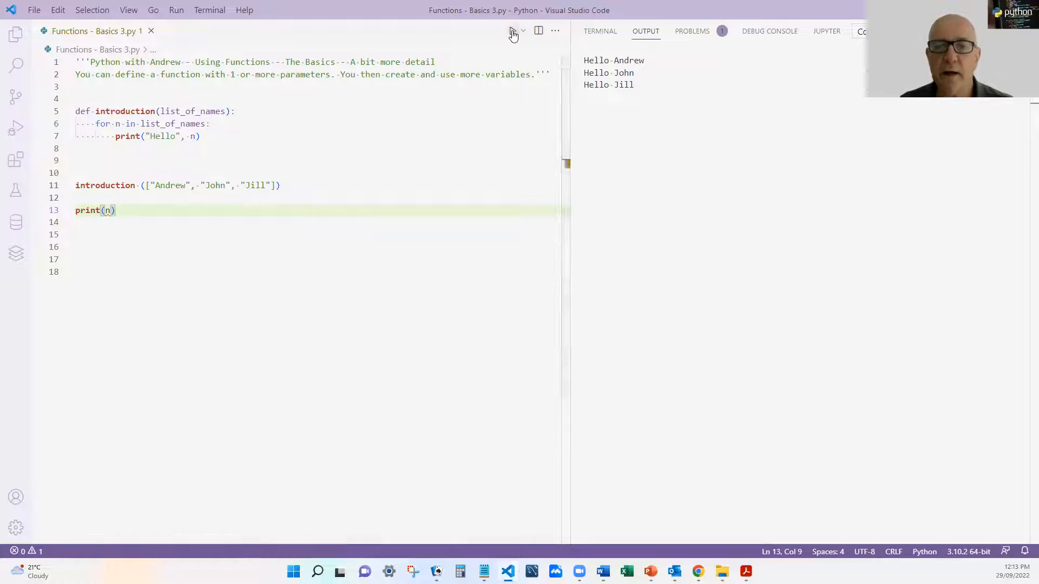
left_click(512, 30)
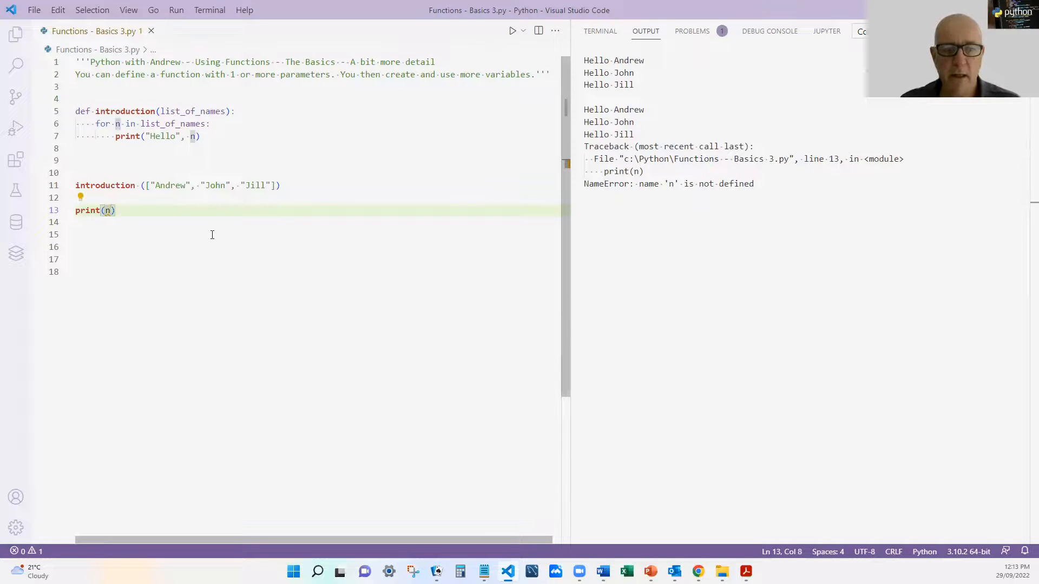
Step: Change line 13 to print(list_of_names), which also raises a NameError
key("Backspace")
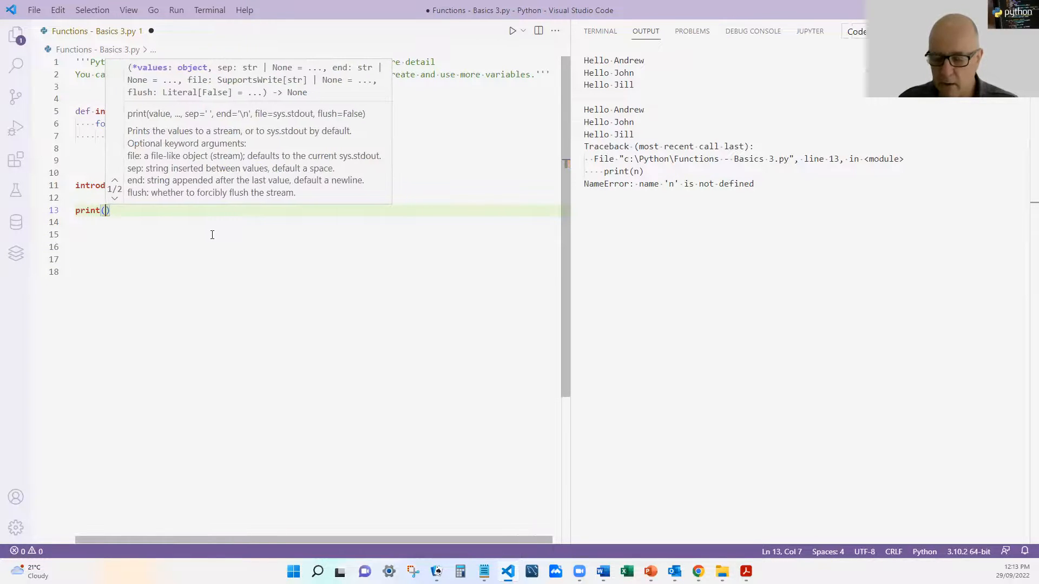
type("list_")
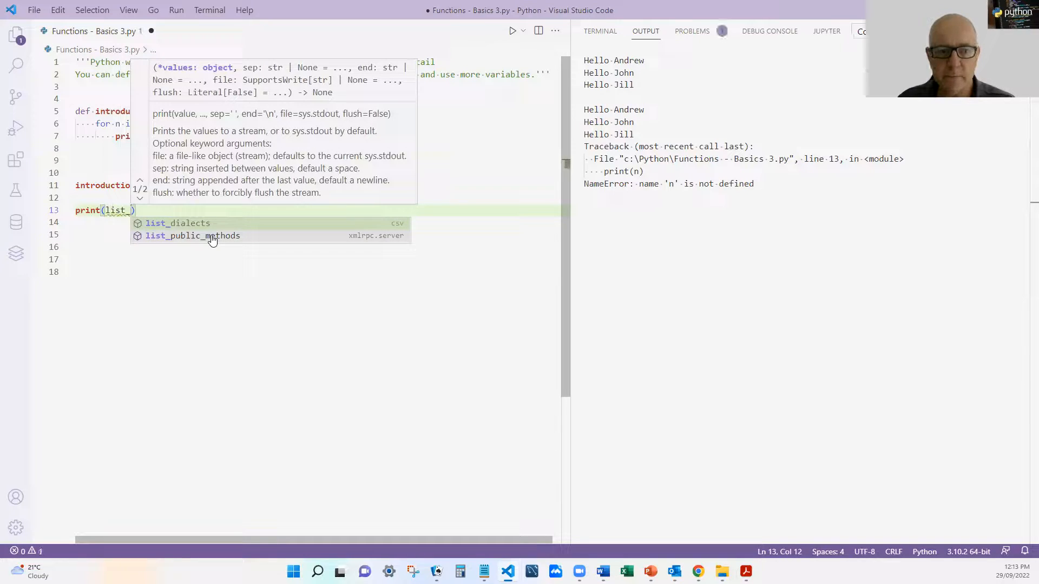
type("of_names")
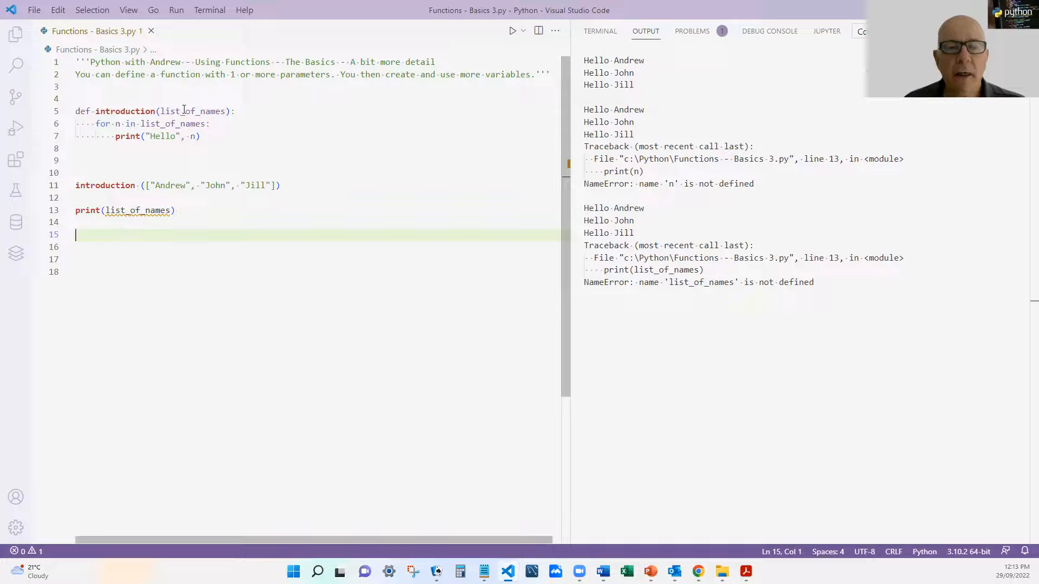
mouse_move(124, 110)
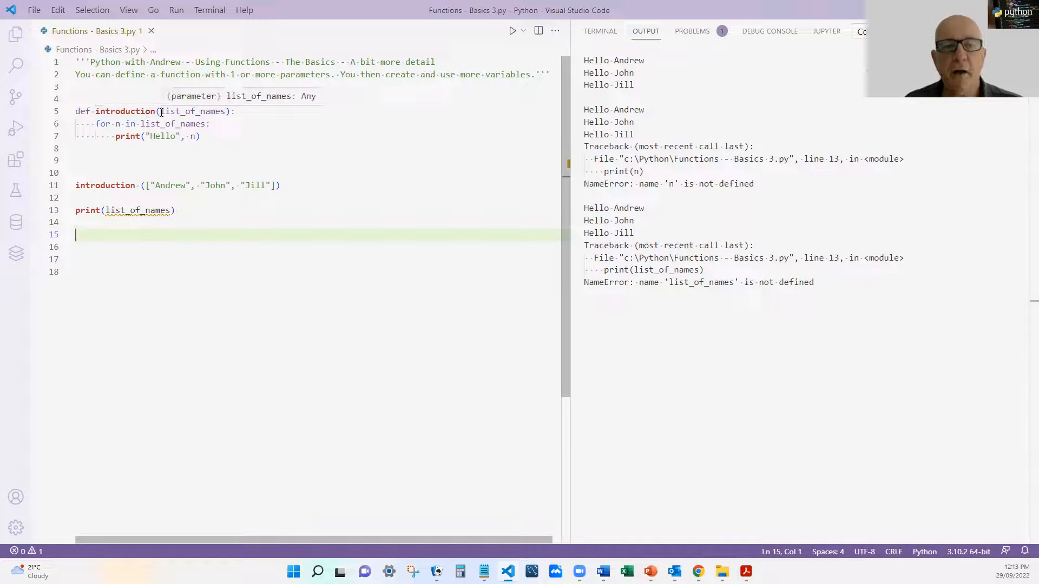
mouse_move(165, 123)
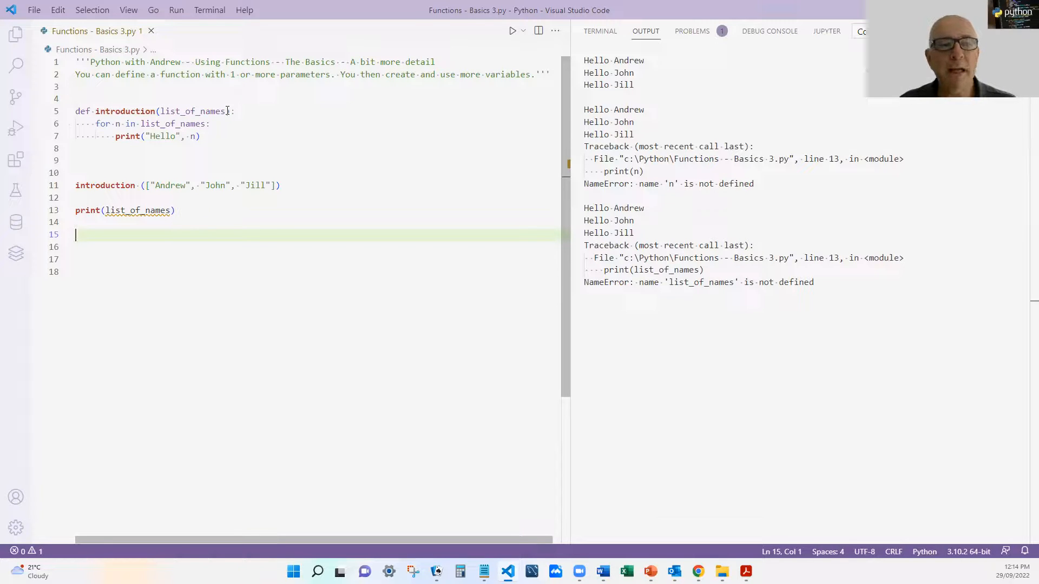
mouse_move(199, 111)
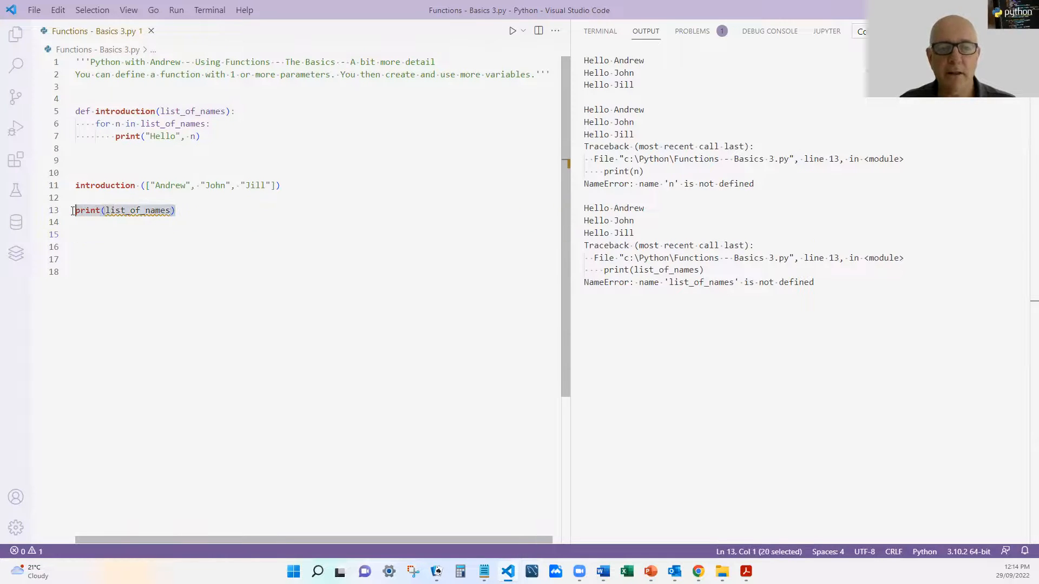
Step: Remove print(list_of_names), add i = 0 and print(i) in the function, and run
key("Delete")
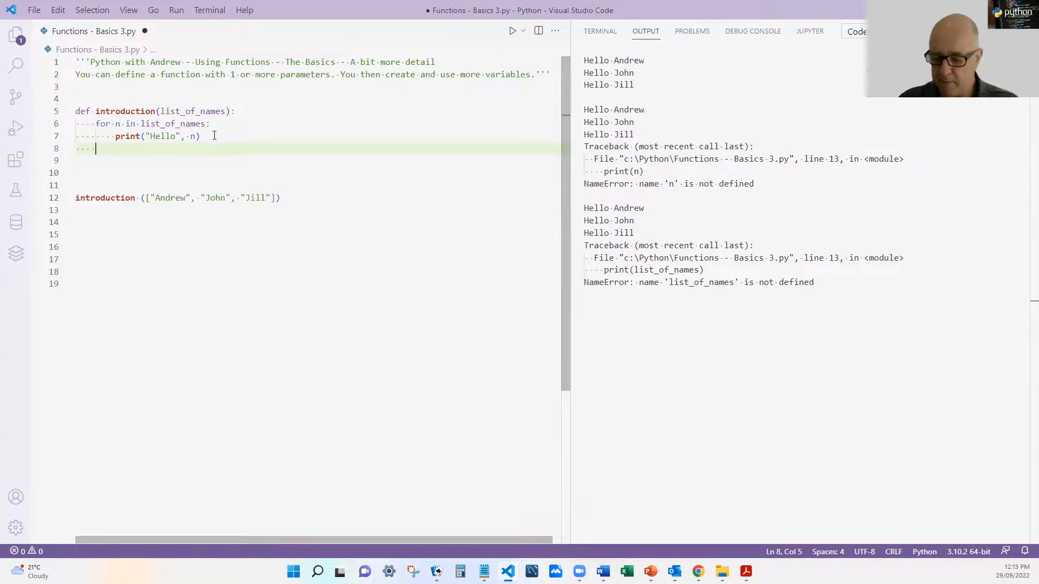
type("for")
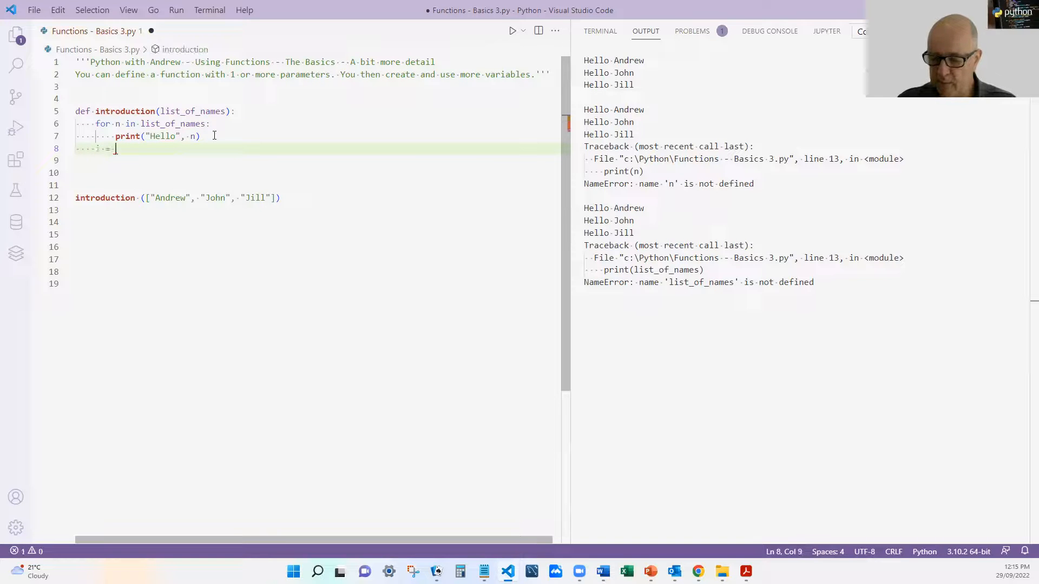
type("0")
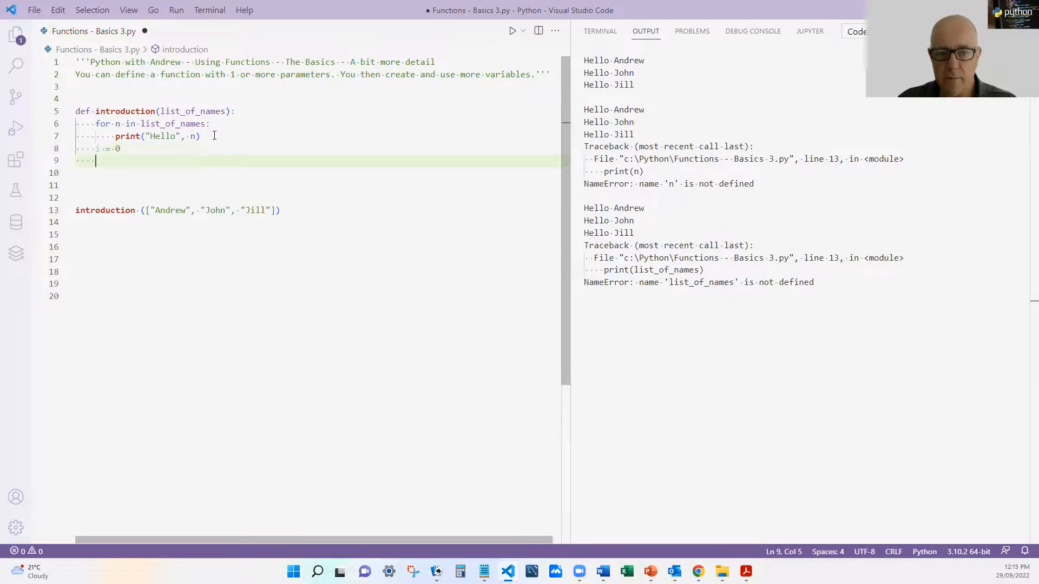
type("print(i")
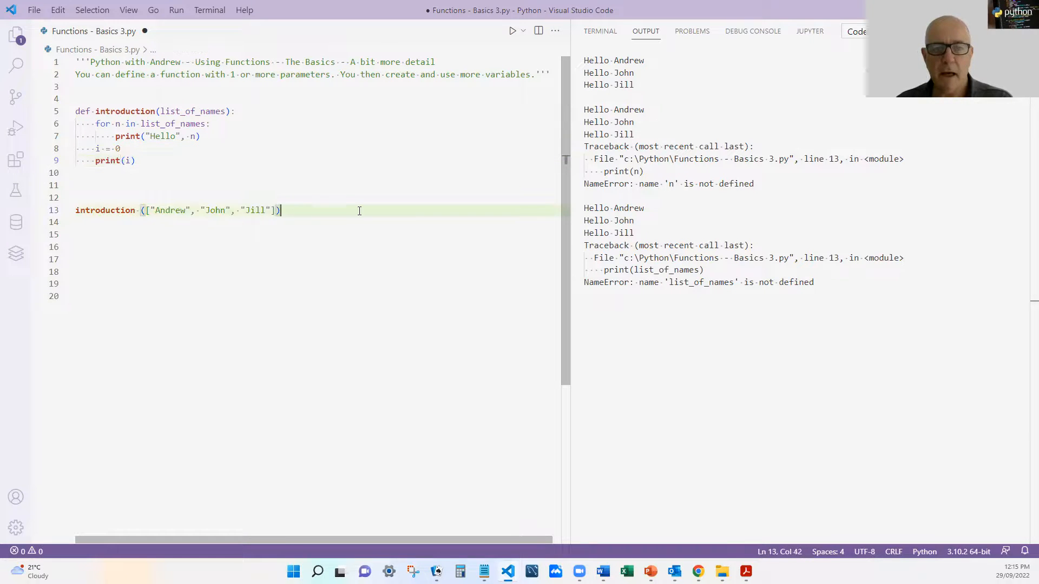
key("ctrl+s")
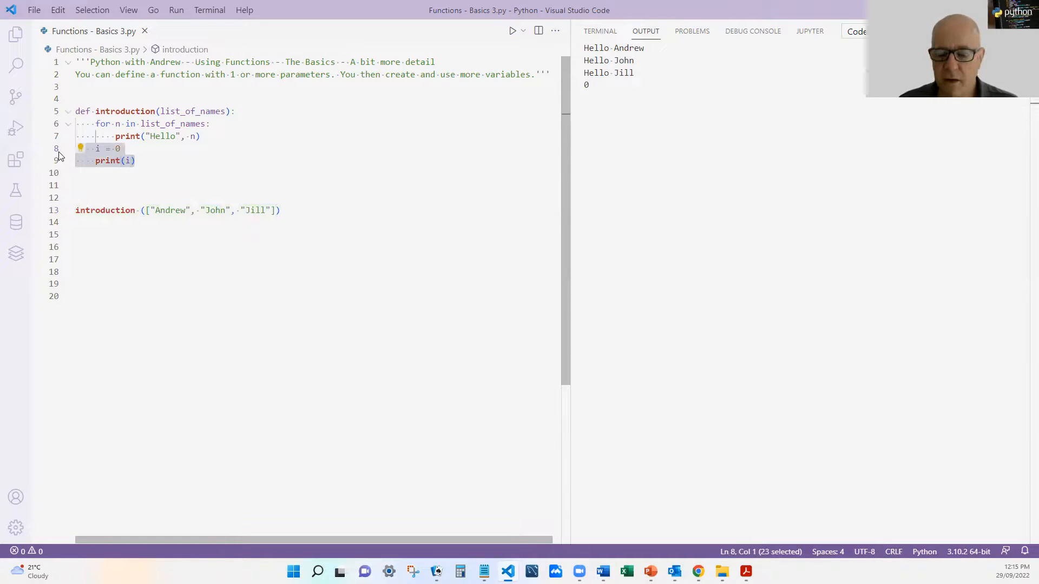
Step: Delete the i lines and define global name_list = ["Andrew", "John", "Jill"] above an empty introduction() call
key("Delete")
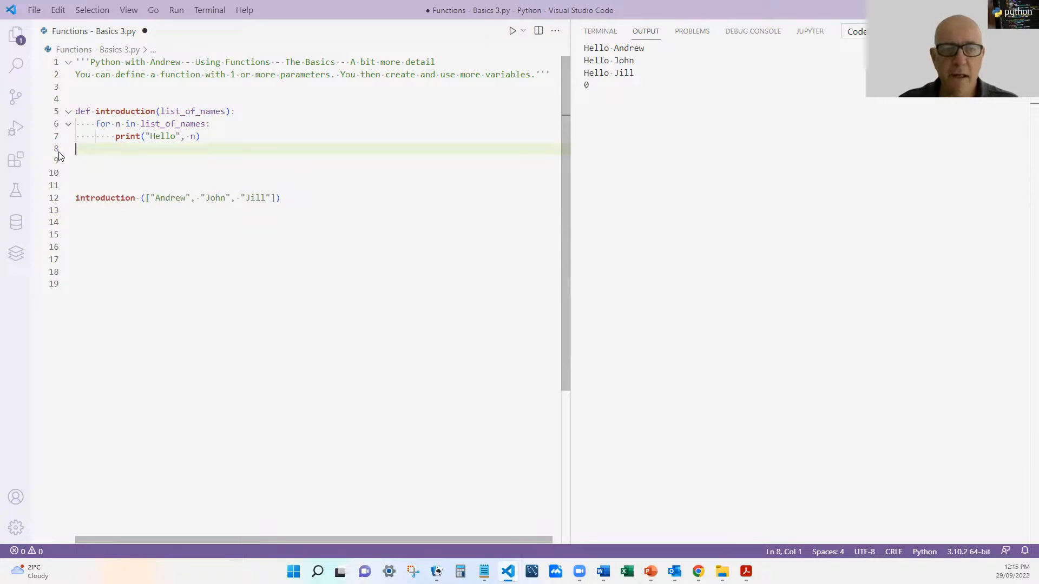
key("Enter")
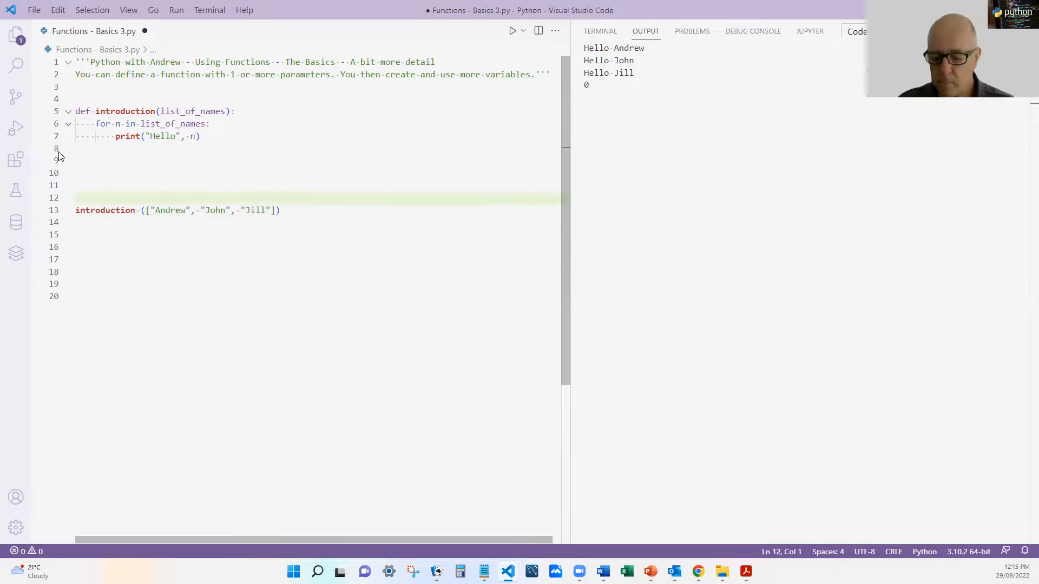
type("list")
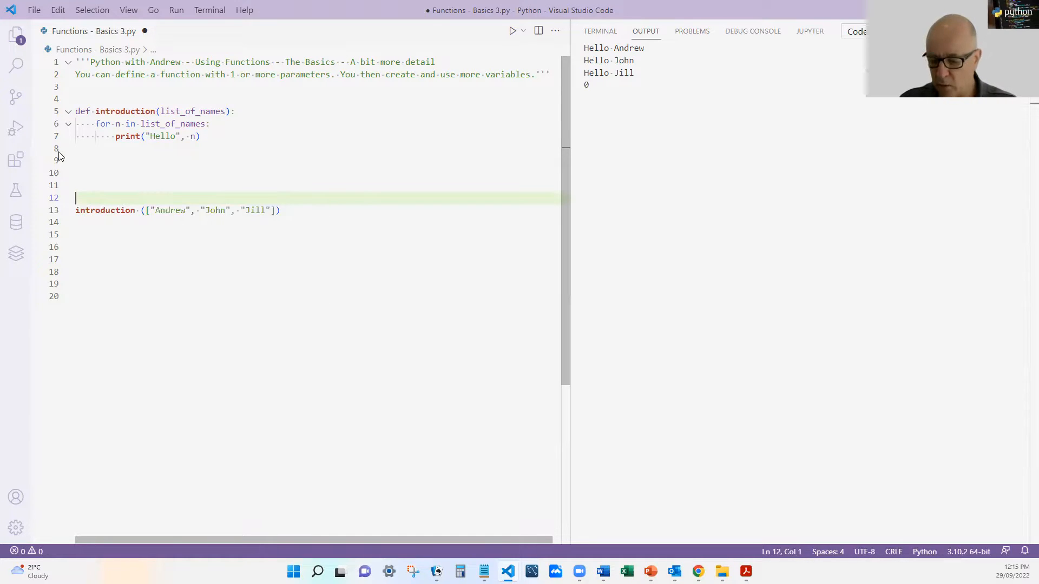
type("name_;list = [\"Andrew\", \"John\", \"Jill")
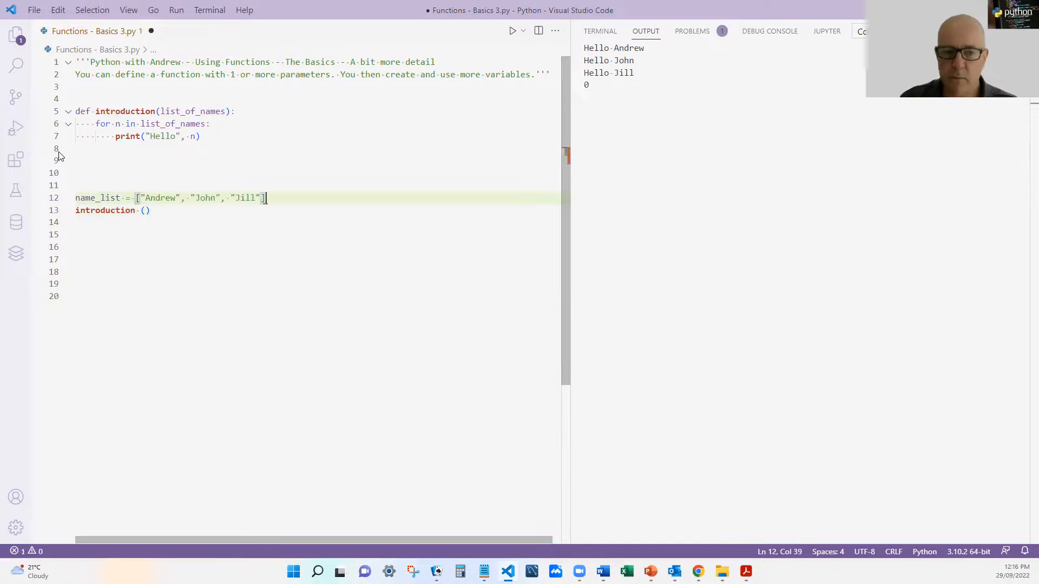
Step: Pass name_list as the argument, completing the call introduction(name_list)
type("name")
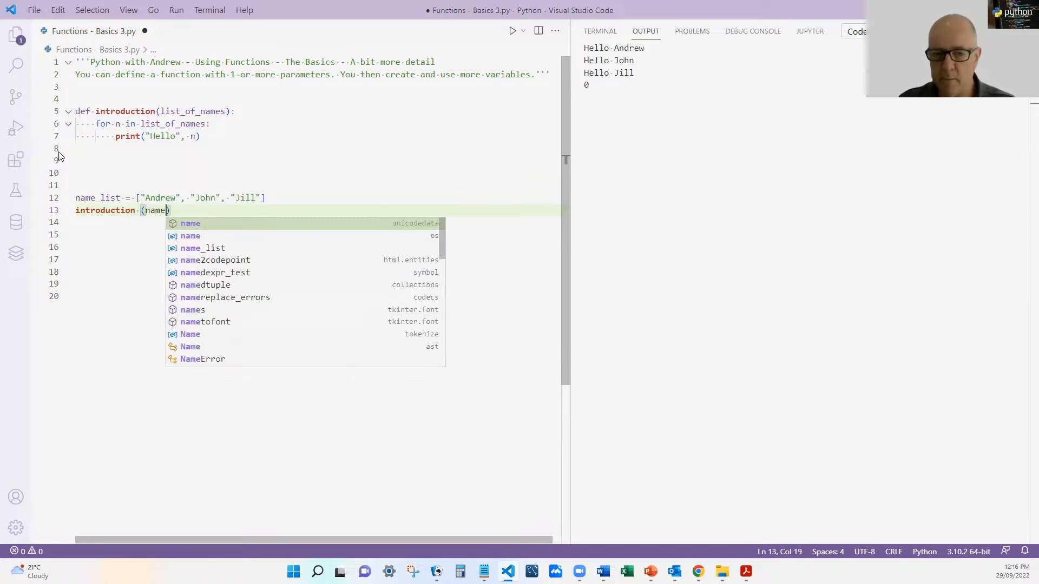
type("_l")
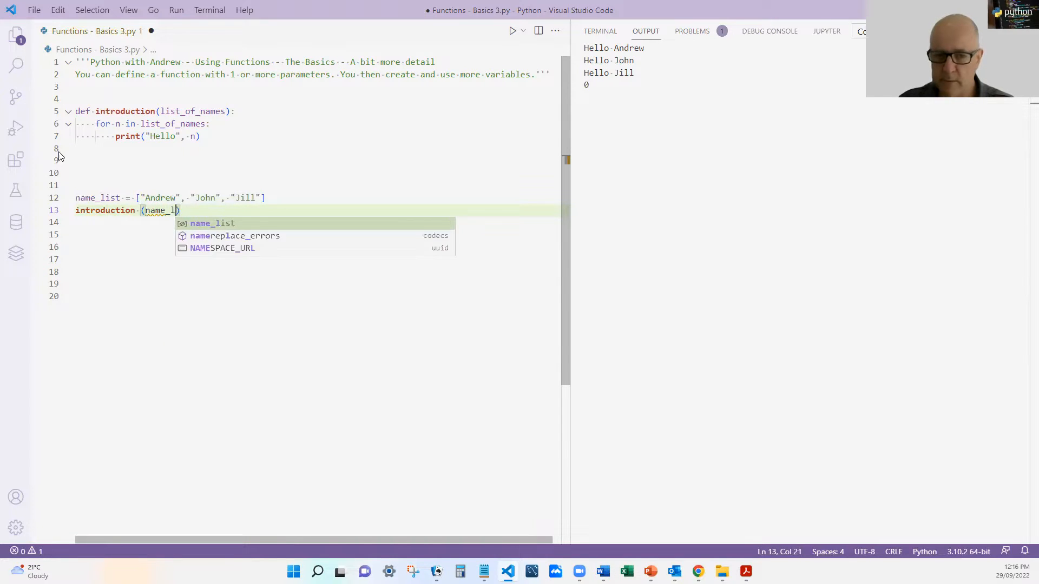
key("Tab")
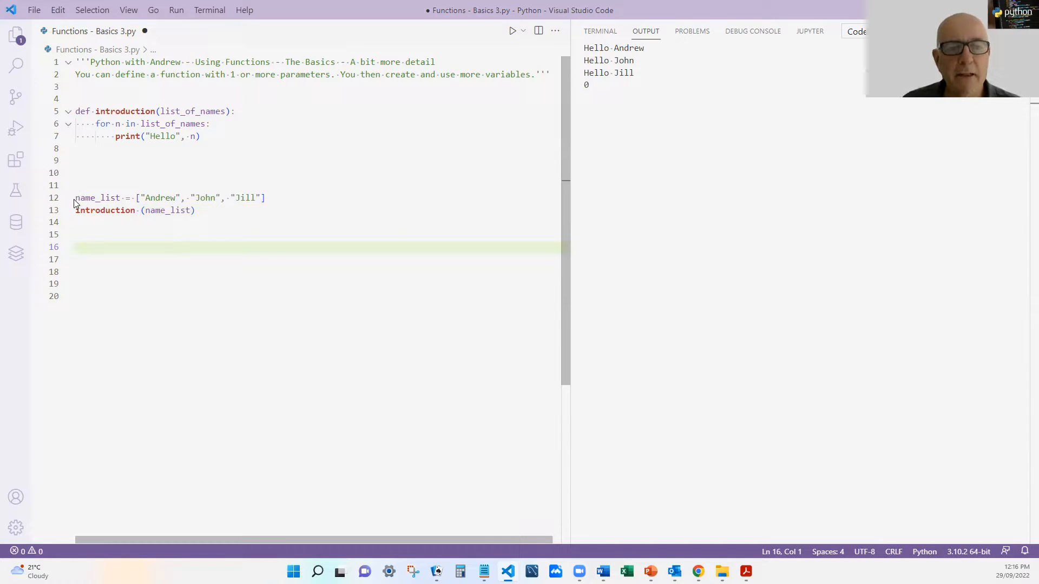
mouse_move(97, 198)
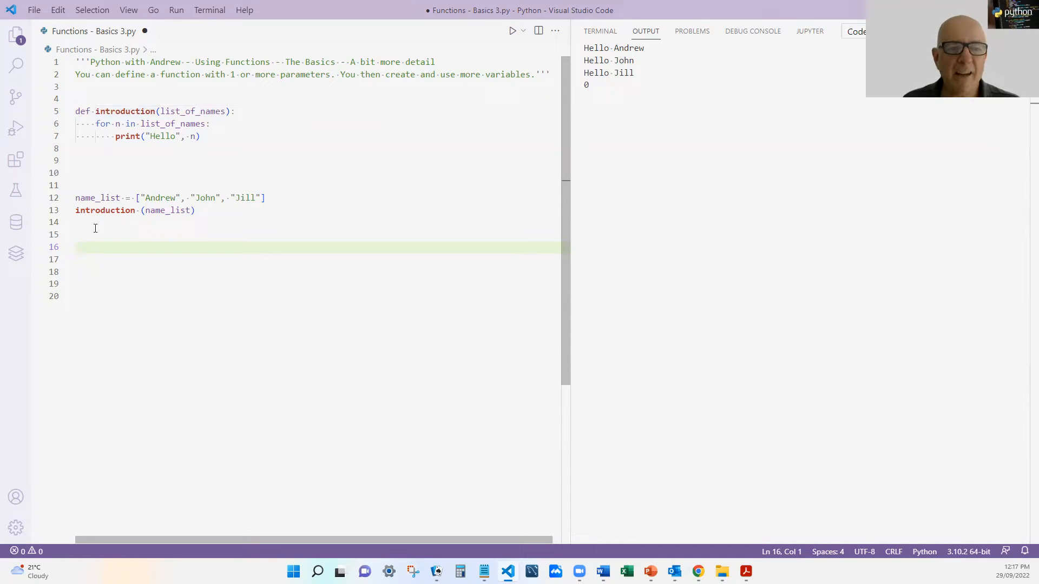
mouse_move(121, 249)
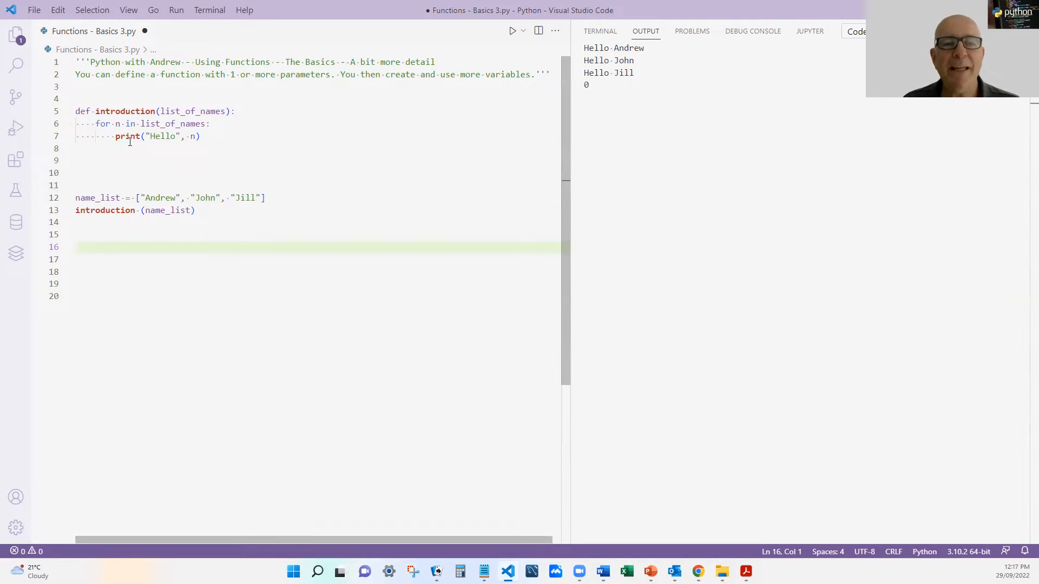
mouse_move(152, 369)
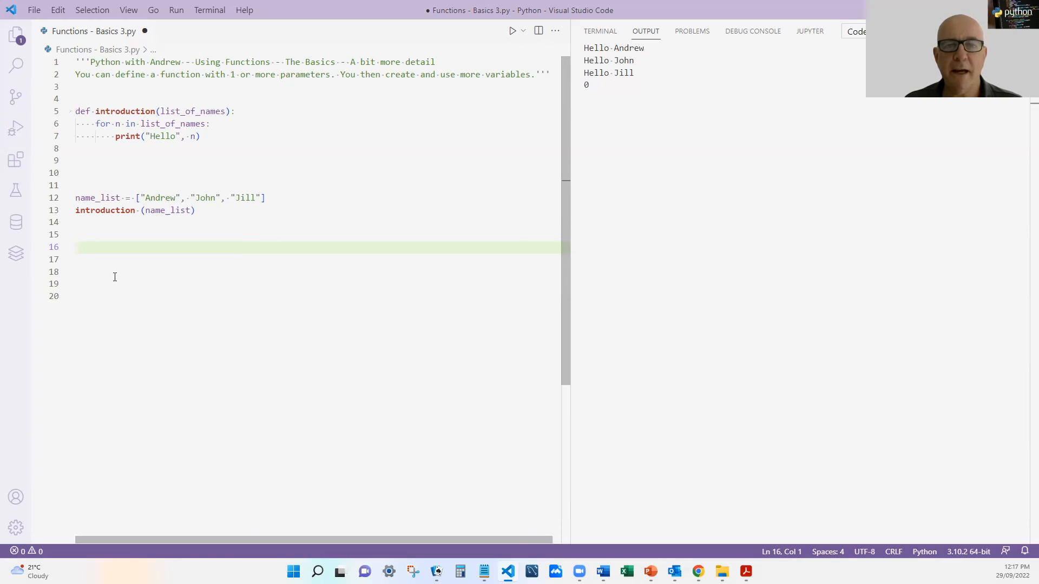
mouse_move(593, 339)
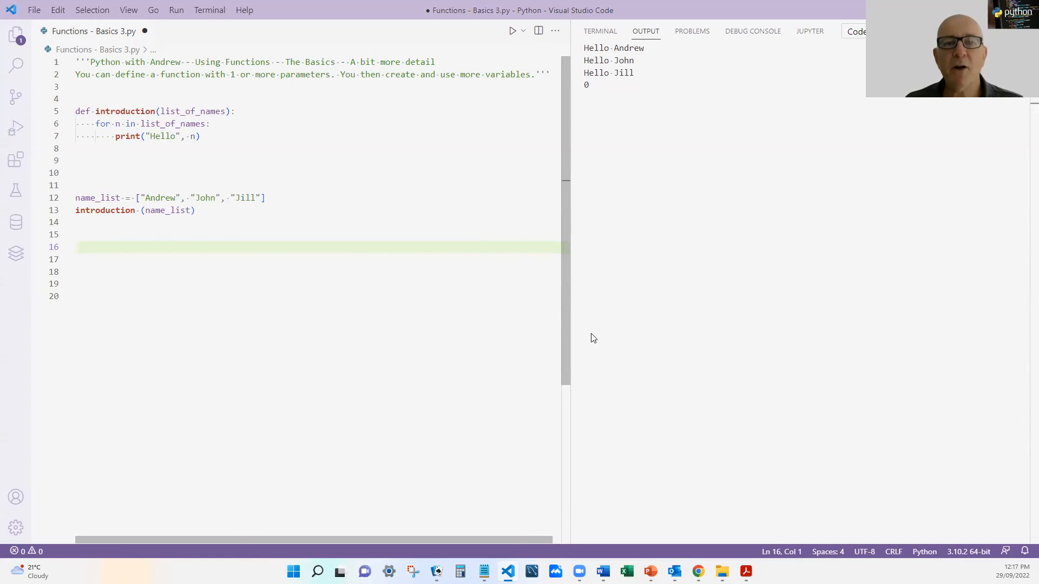